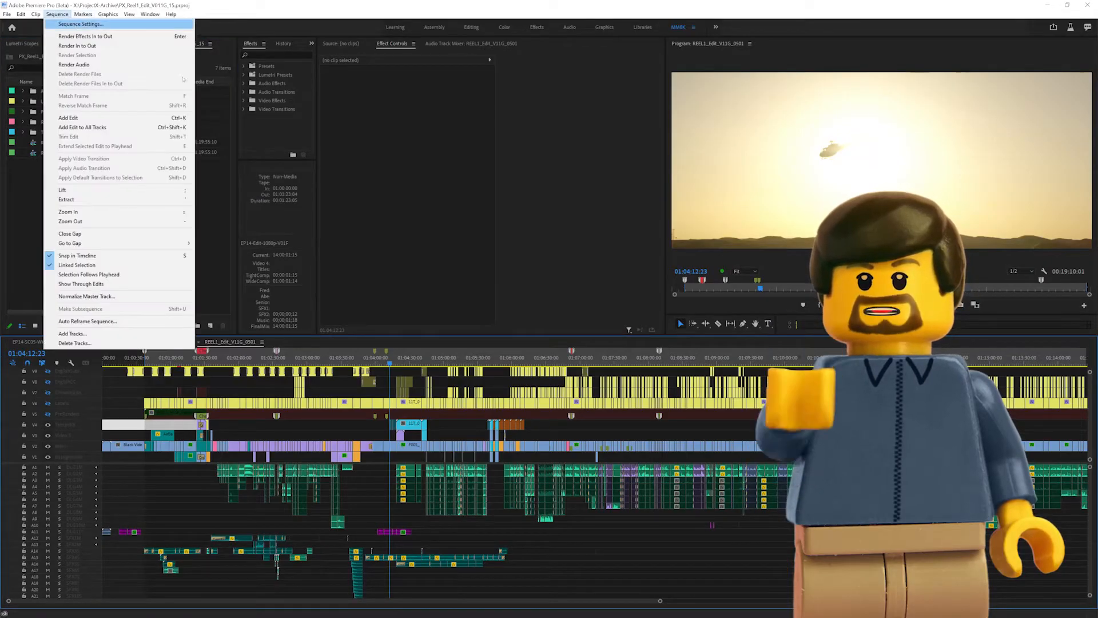
# Step: Start a new sequence from the Project panel and review its master audio channel format
pyautogui.click(79, 24)
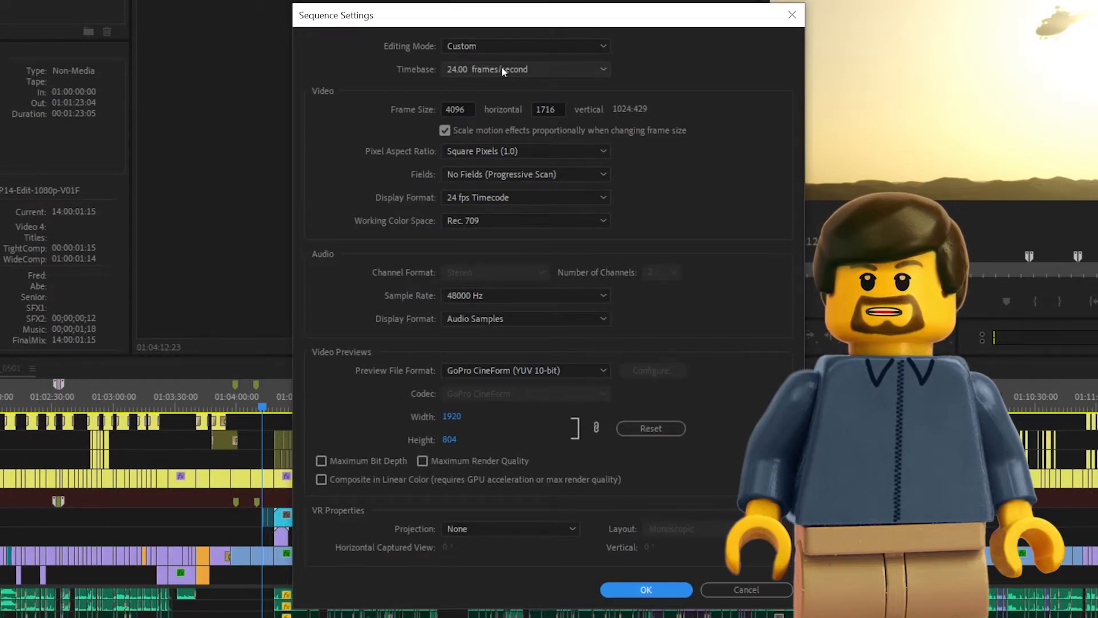
pyautogui.moveTo(521, 80)
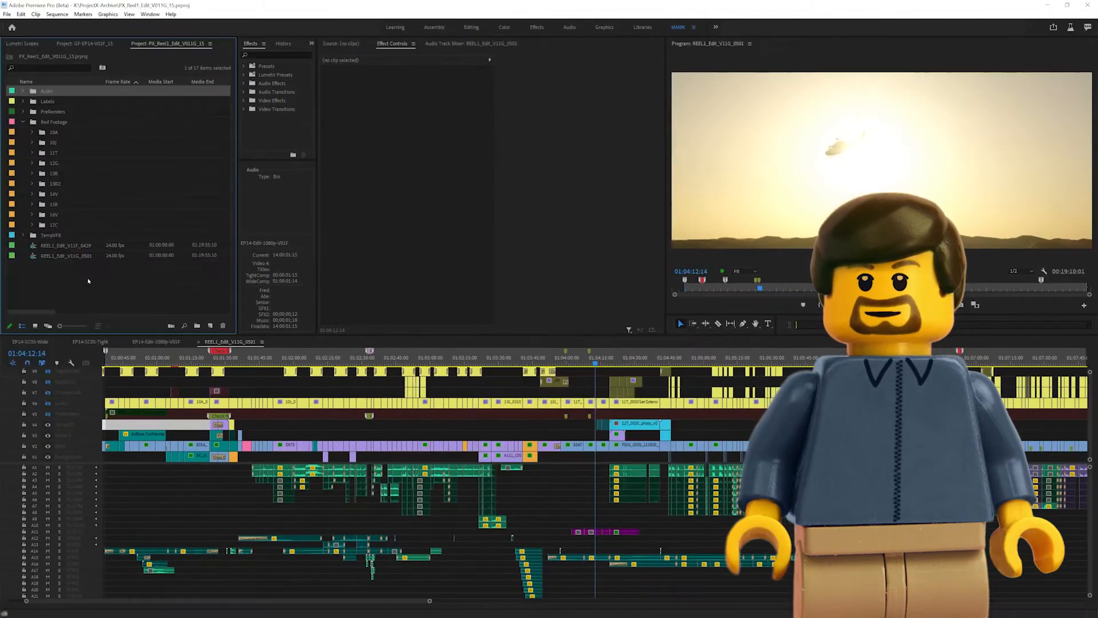
pyautogui.rightClick(140, 280)
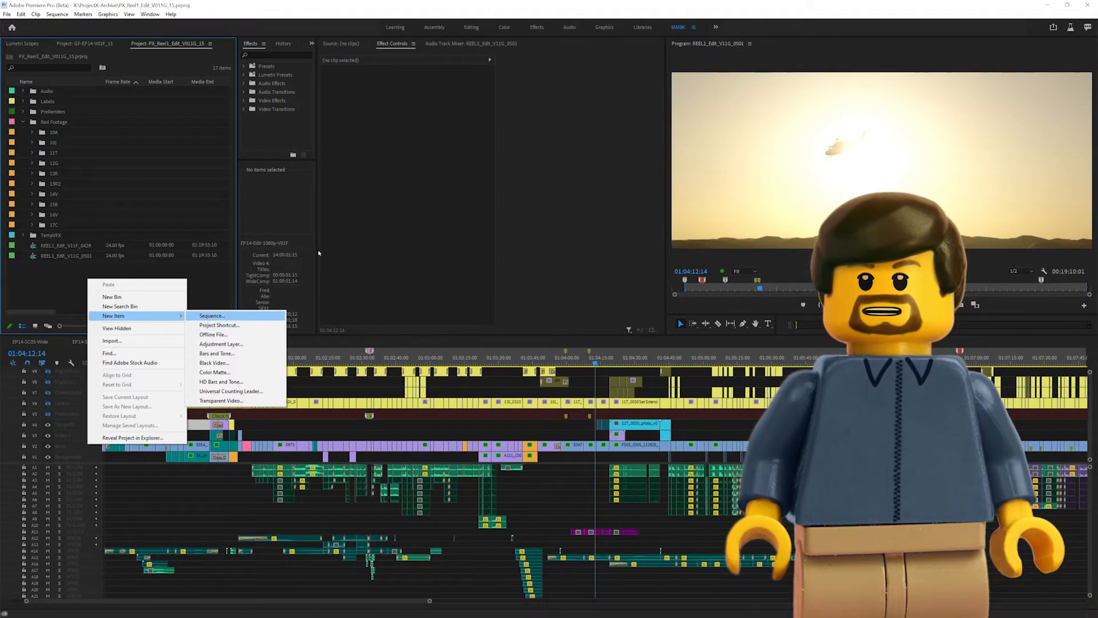
pyautogui.click(212, 315)
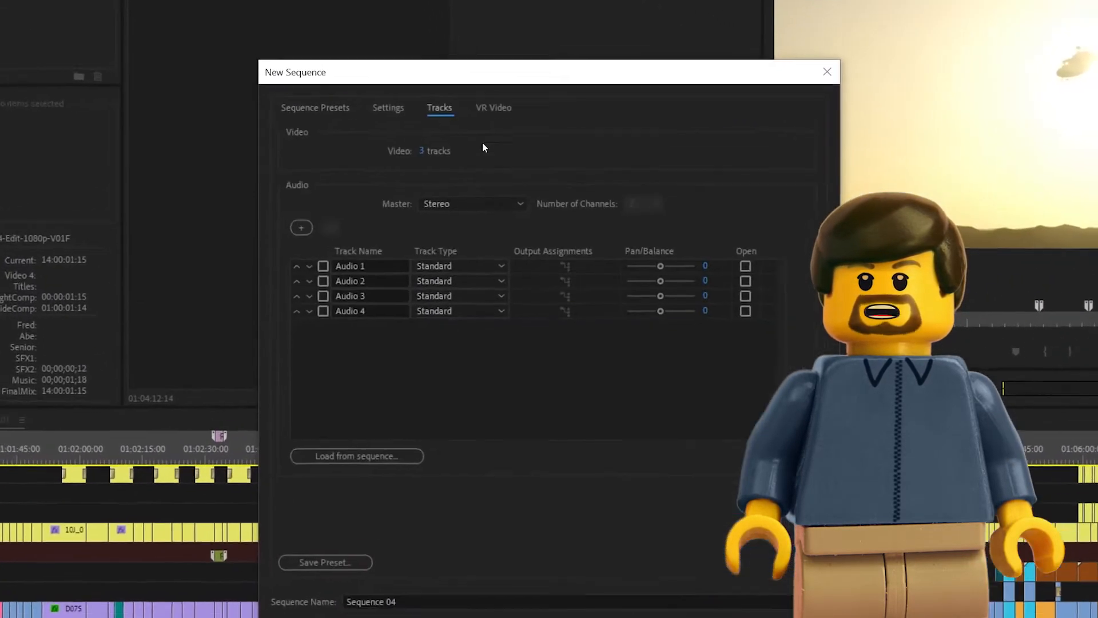
pyautogui.click(473, 203)
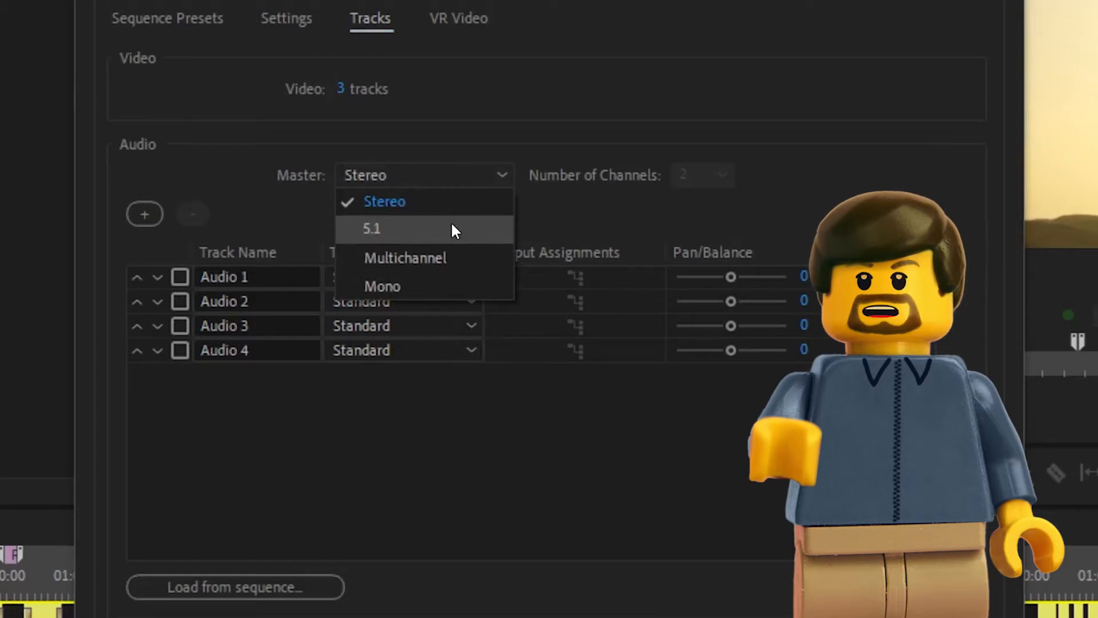
pyautogui.moveTo(443, 265)
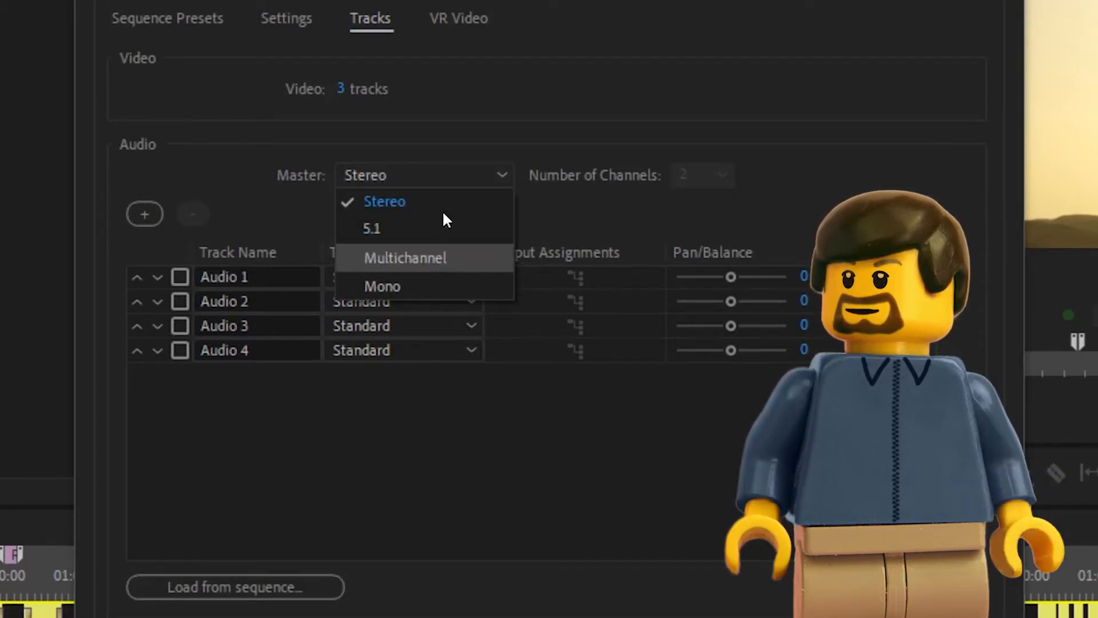
# Step: Make Audio 1 a mono track and name the dialog, FX and music audio tracks
pyautogui.click(403, 277)
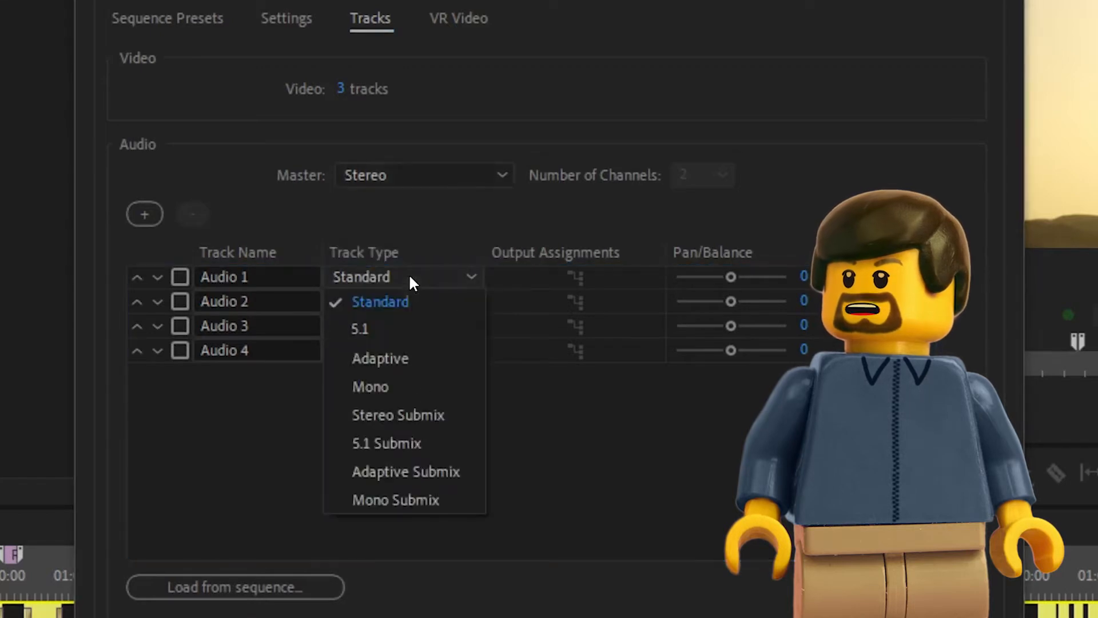
pyautogui.moveTo(396, 386)
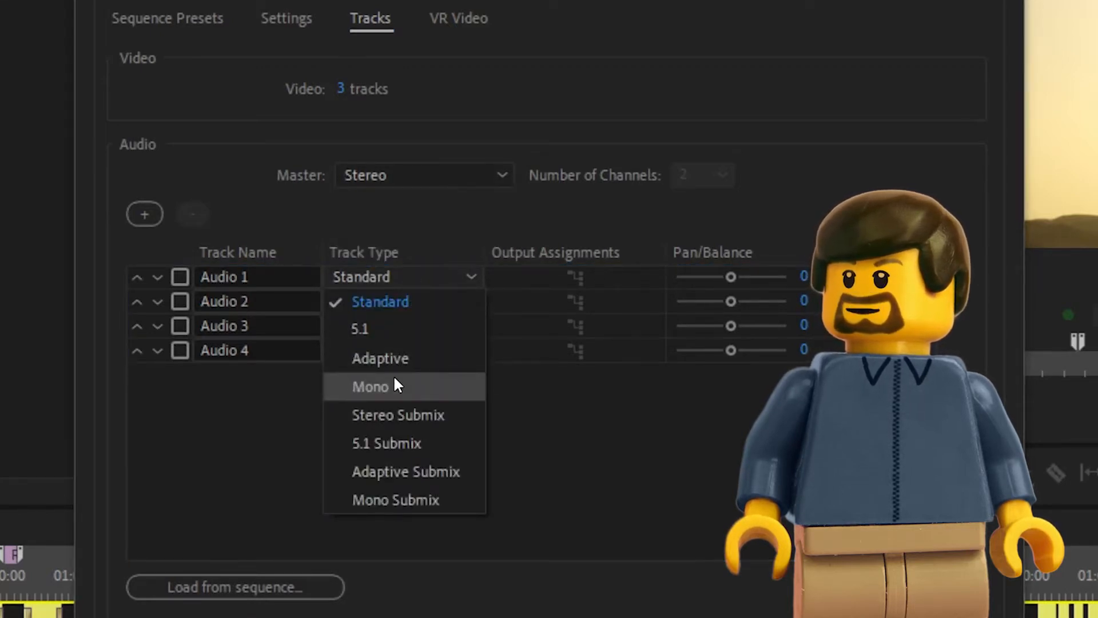
pyautogui.click(371, 386)
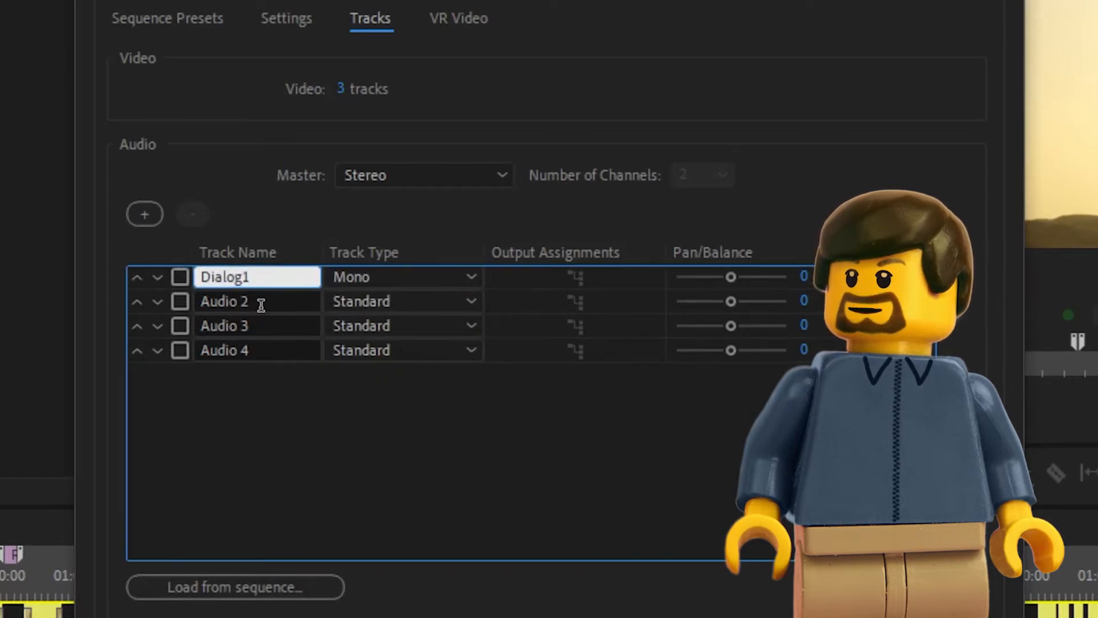
pyautogui.write('Dialog2')
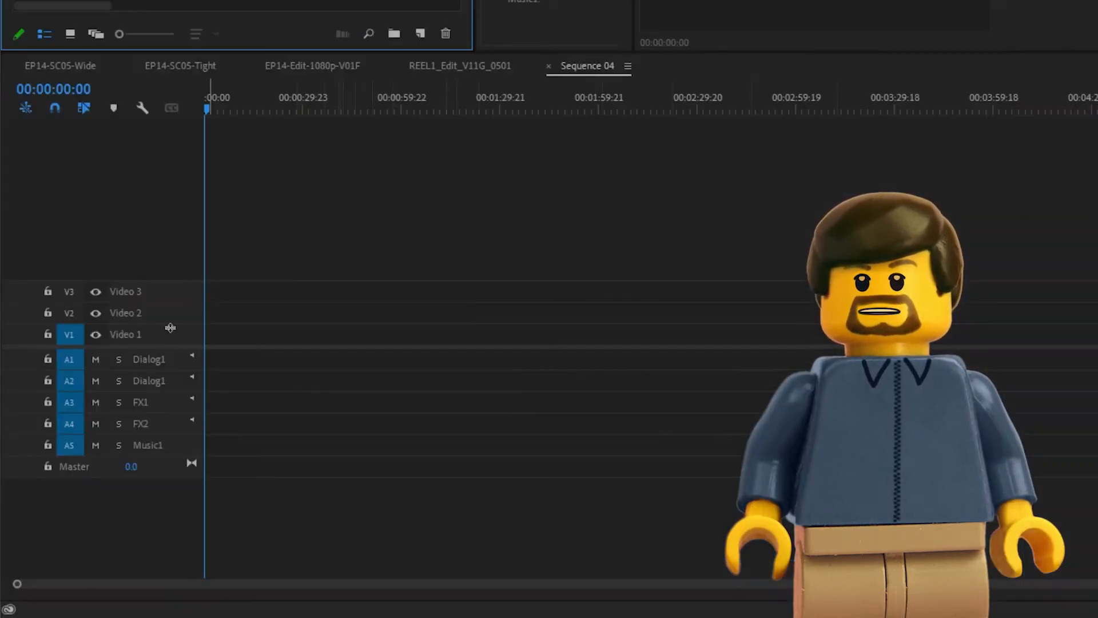
# Step: Rename the video tracks and customize the video and audio track header button layouts
pyautogui.write('Background')
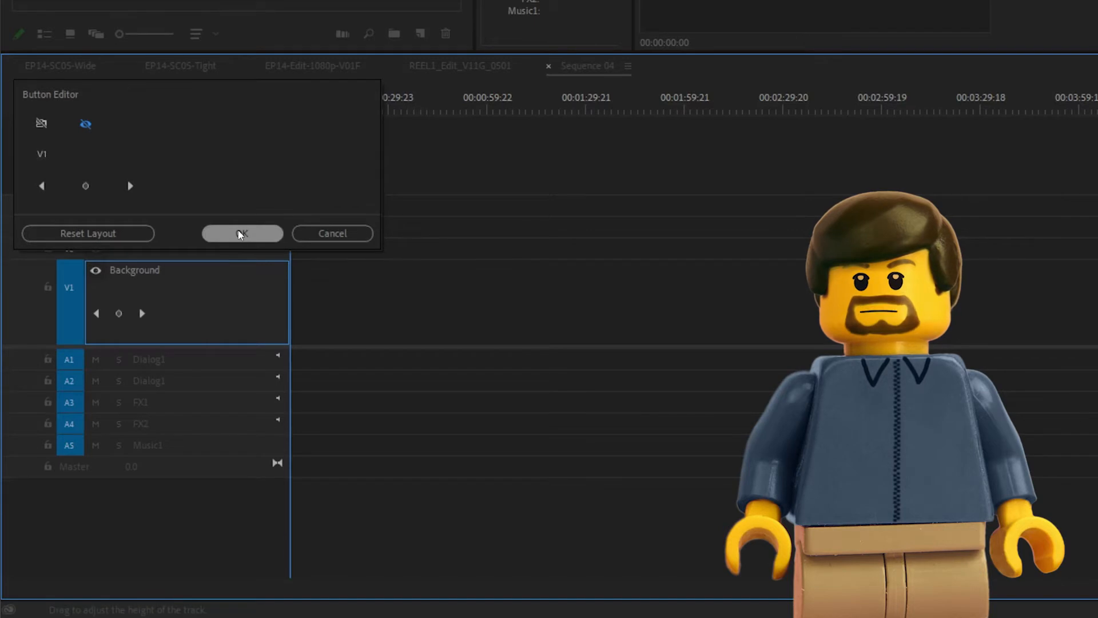
pyautogui.click(241, 234)
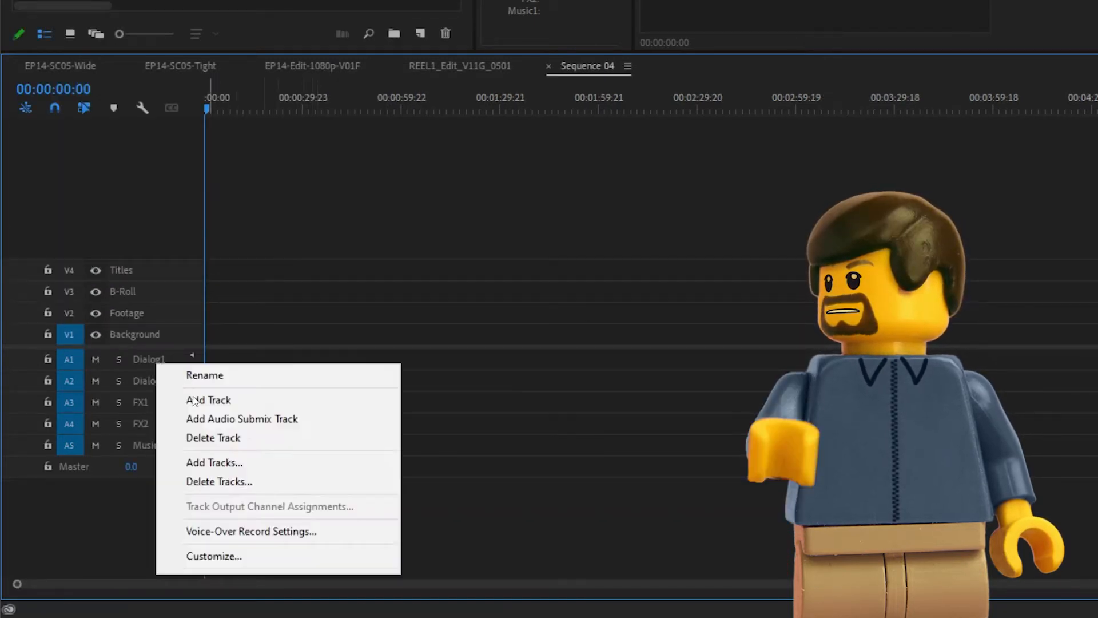
pyautogui.click(213, 555)
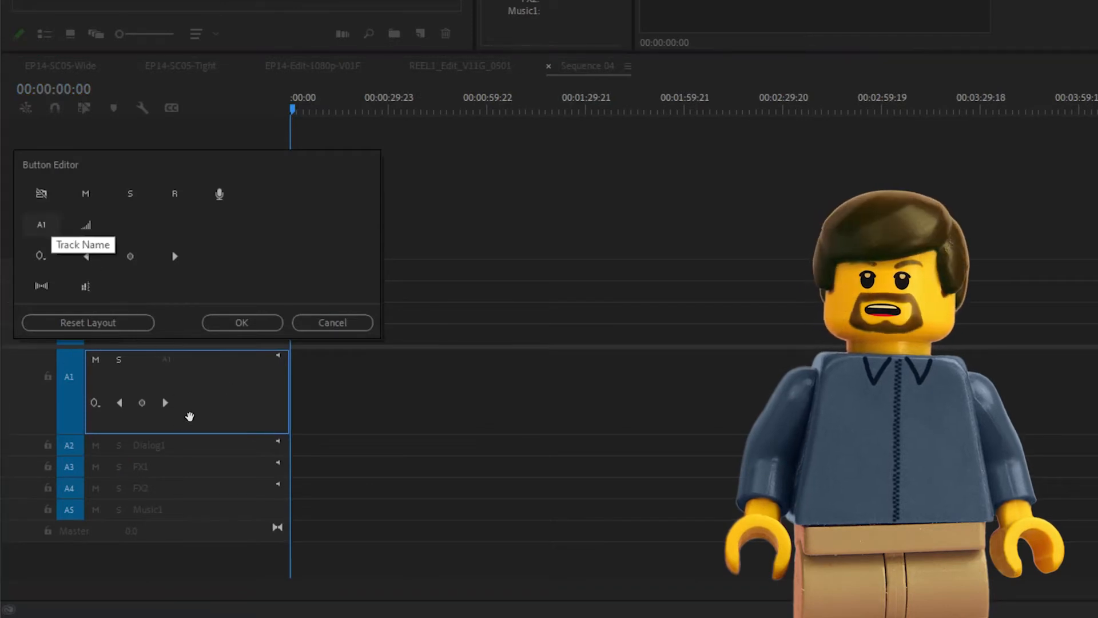
pyautogui.click(242, 322)
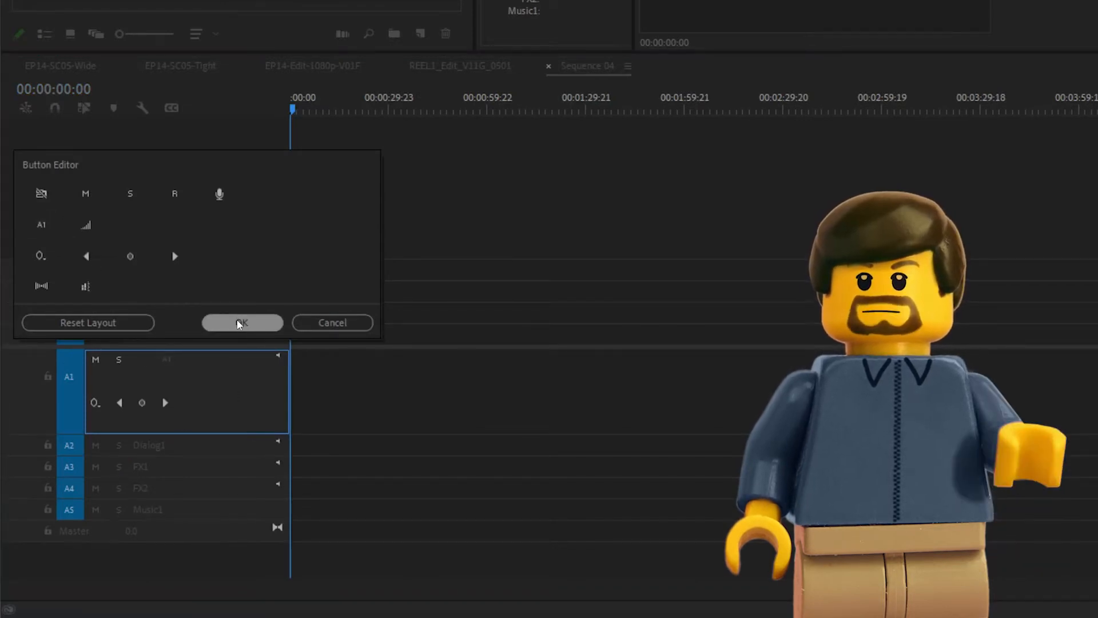
pyautogui.click(243, 323)
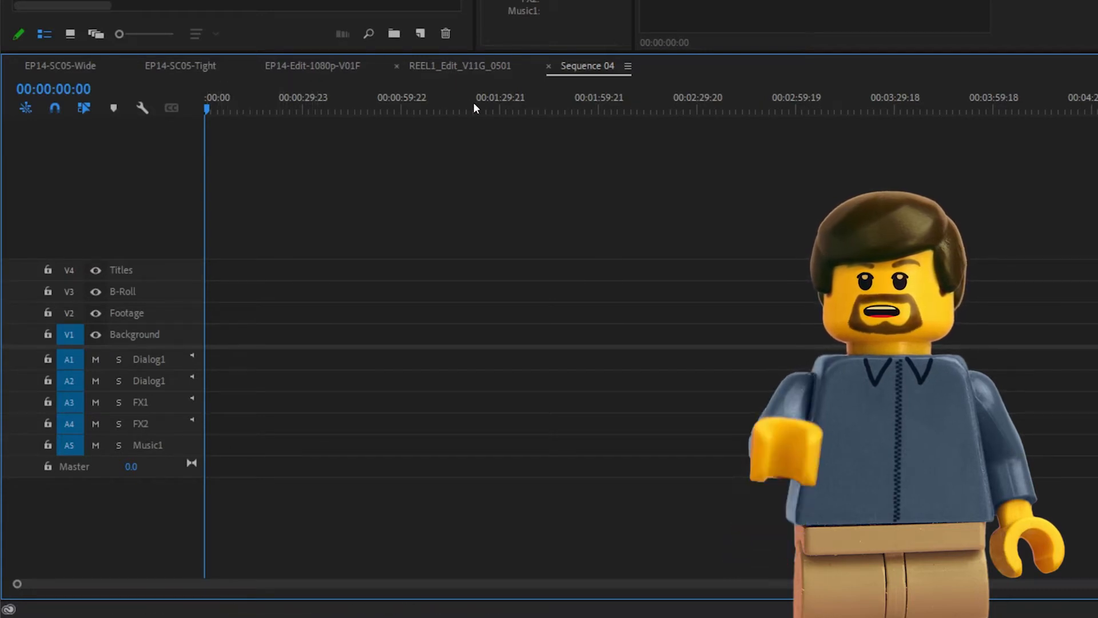
# Step: Return to the REEL1_Edit_V11G_0501 timeline and scroll through its named tracks
pyautogui.click(459, 65)
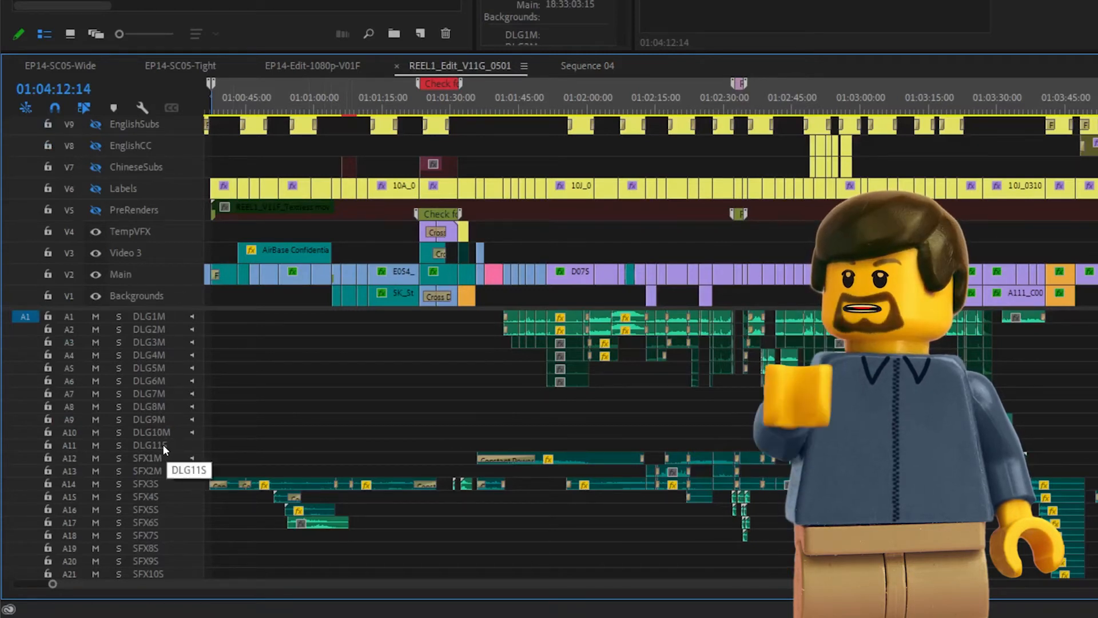
pyautogui.scroll(-3)
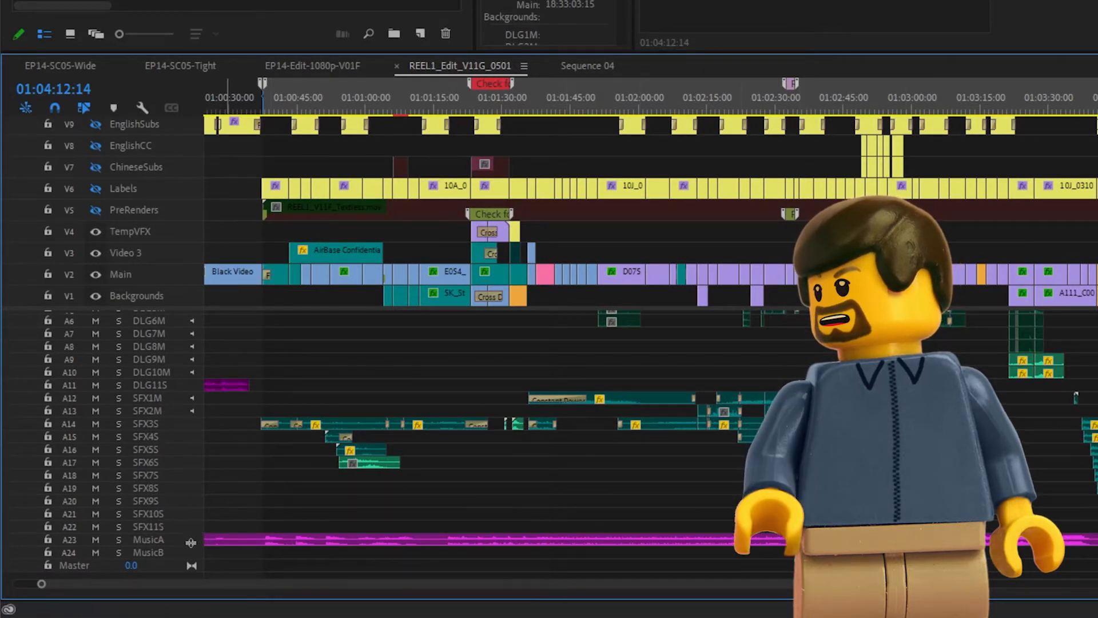
pyautogui.scroll(-3)
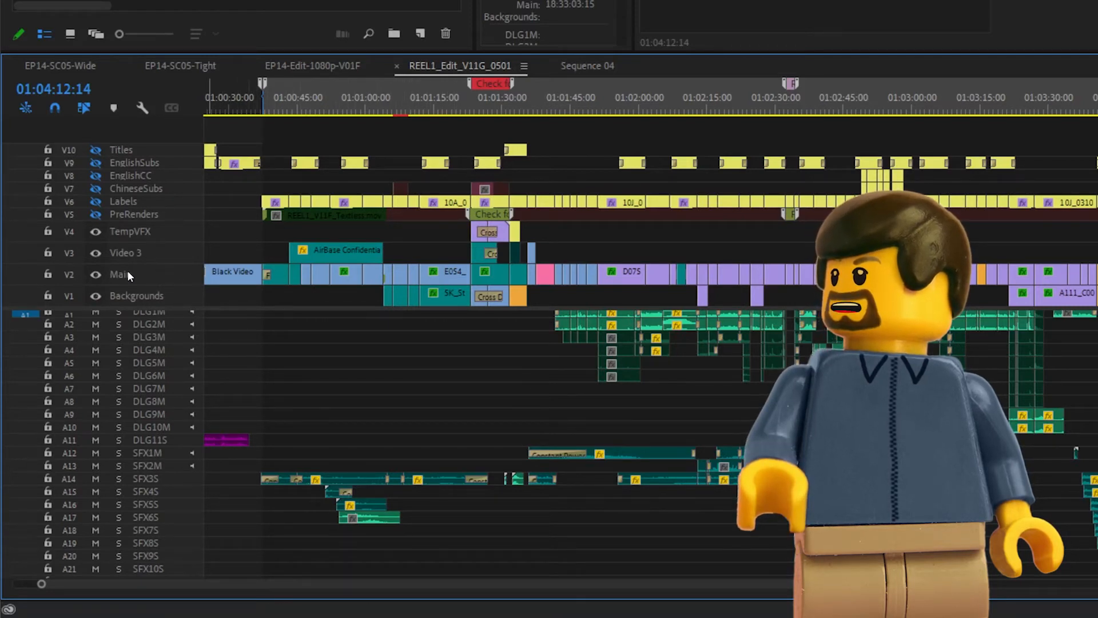
pyautogui.moveTo(146, 255)
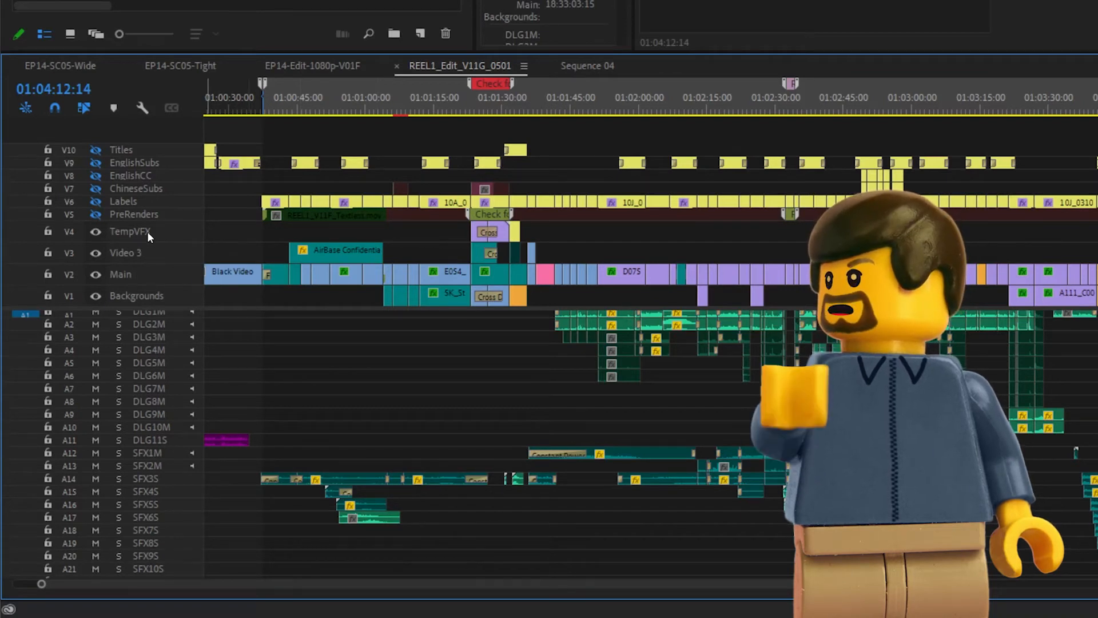
pyautogui.moveTo(144, 216)
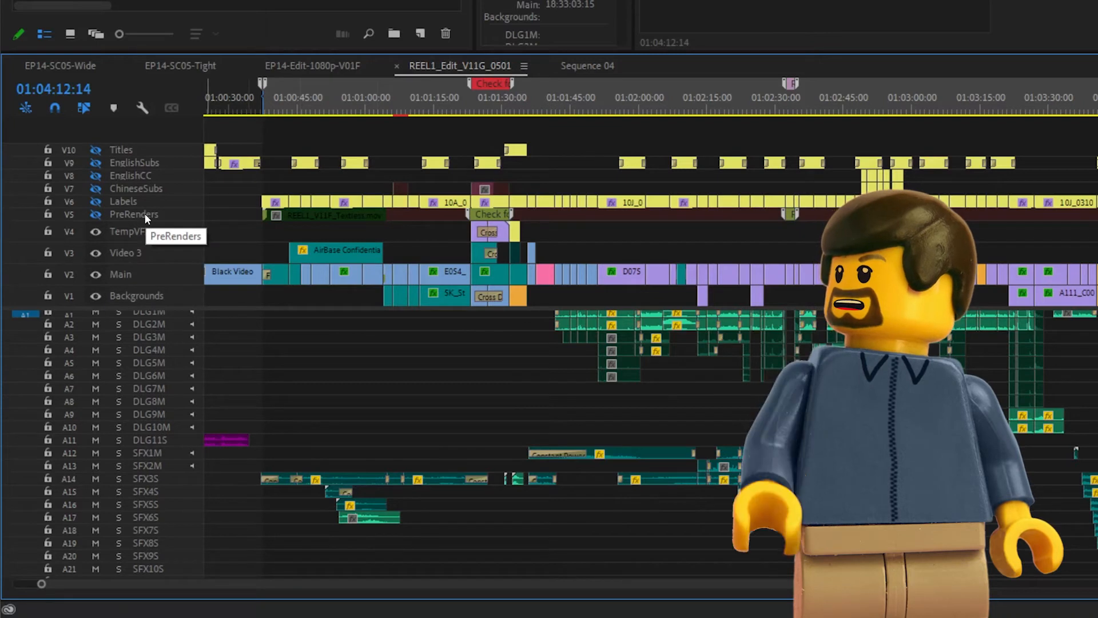
pyautogui.moveTo(162, 206)
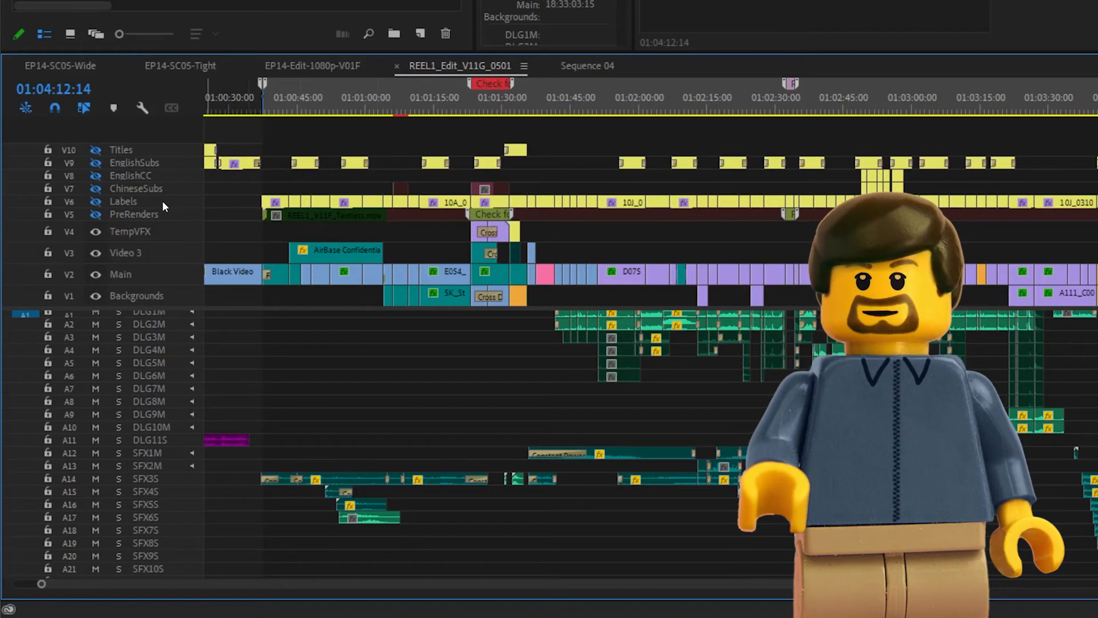
pyautogui.moveTo(163, 158)
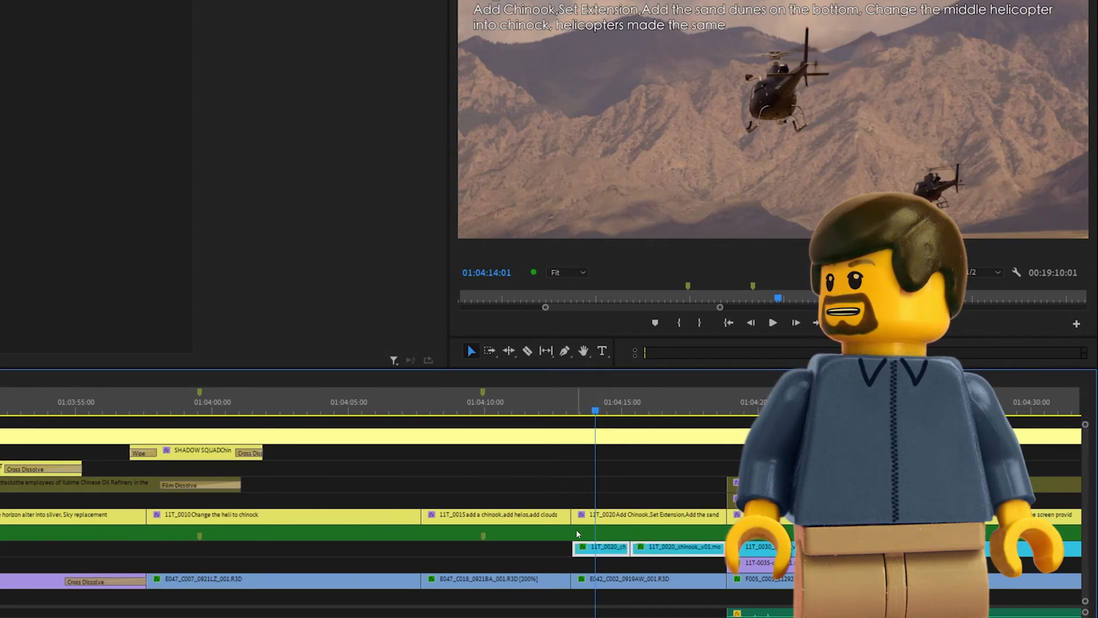
# Step: Choose the Razor tool to cut clips around the helicopter shot
pyautogui.click(527, 350)
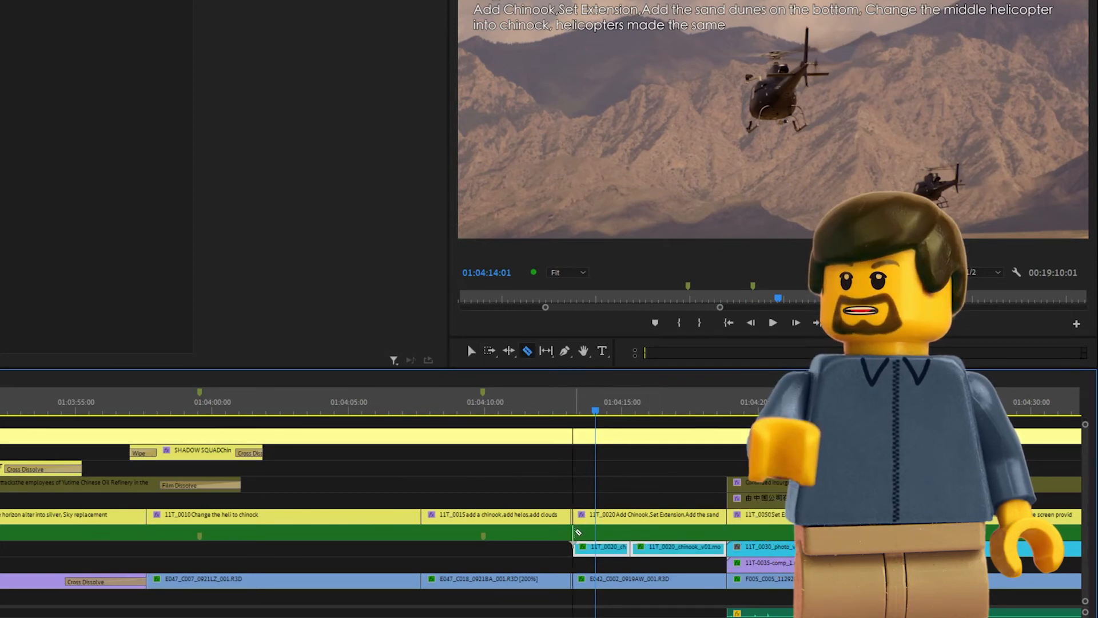